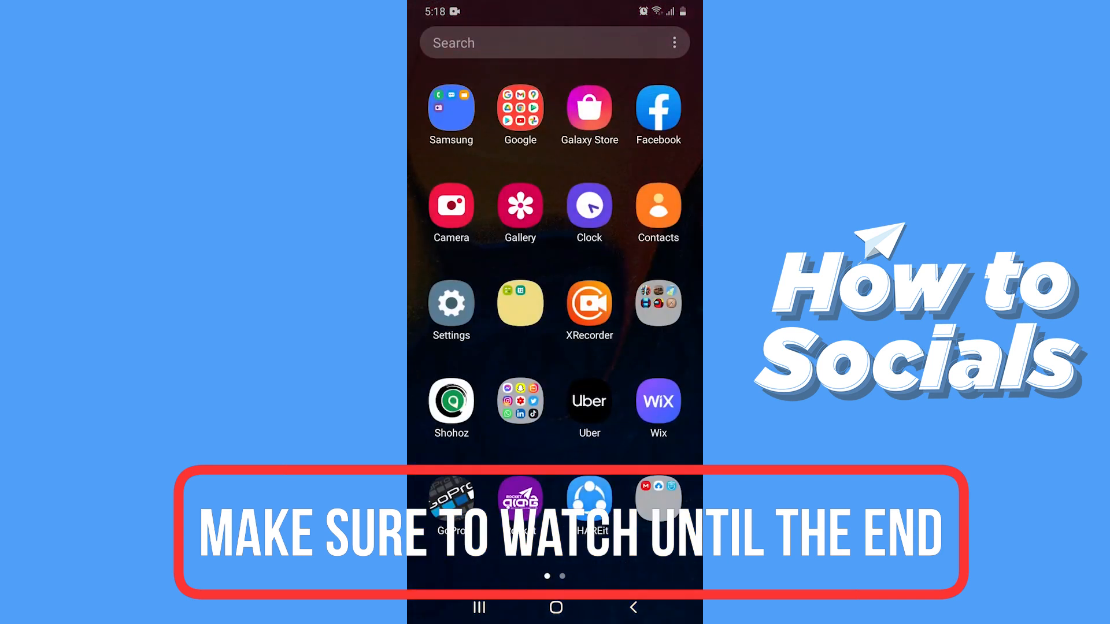
Launch the Facebook app from the Android home screen.
{"action": "left_click", "coordinate": [656, 110]}
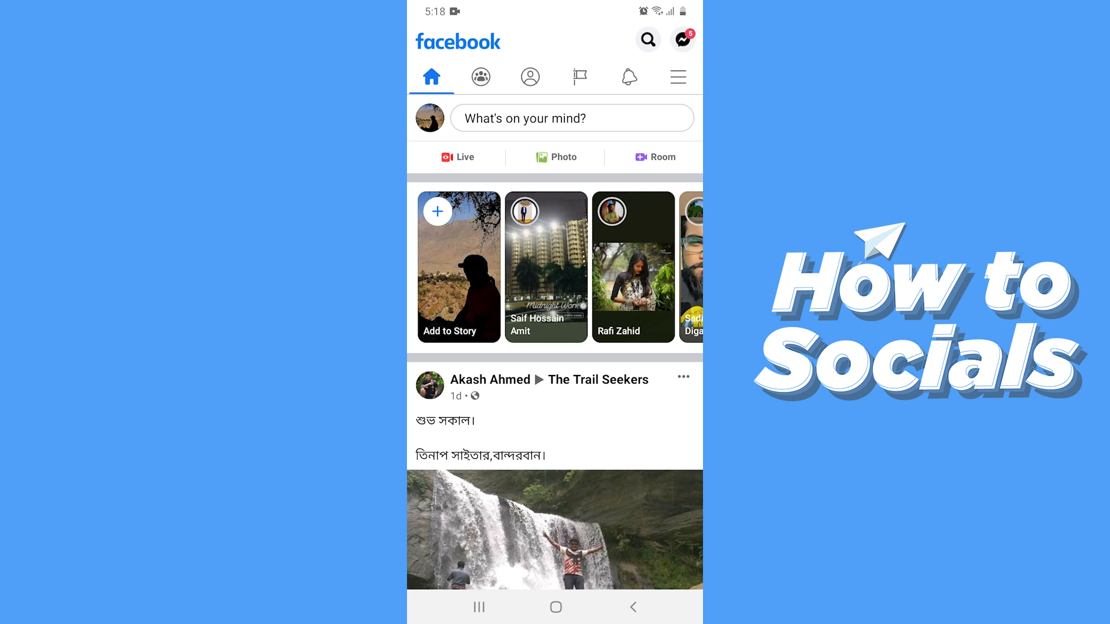
Open Facebook Settings from the main menu under Settings & Privacy.
{"action": "left_click", "coordinate": [677, 76]}
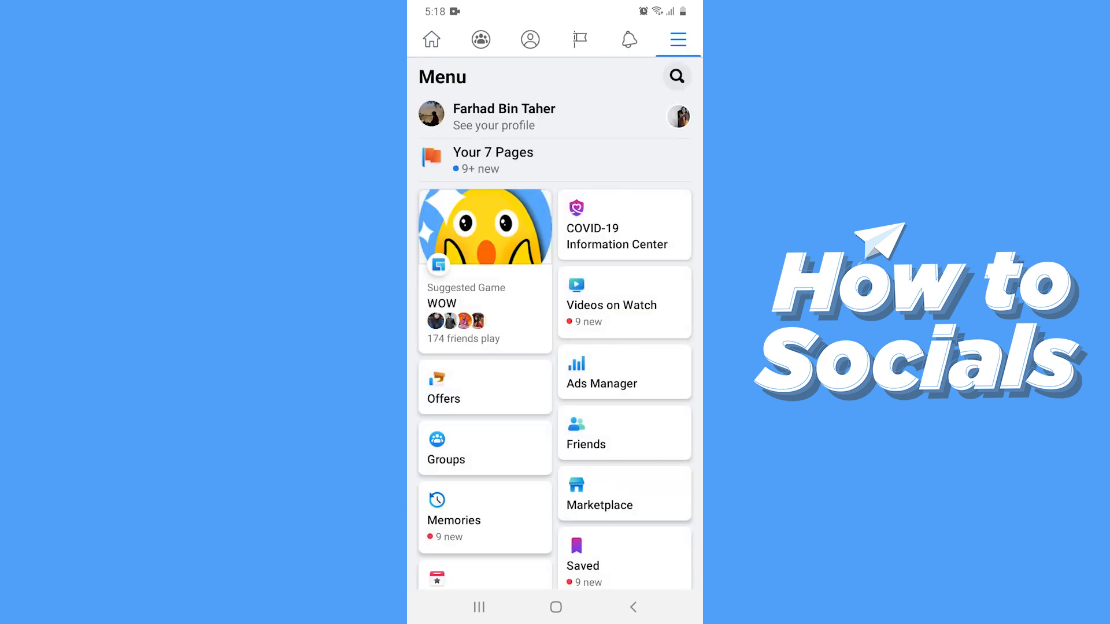
{"action": "scroll", "scroll_direction": "down", "scroll_amount": 3}
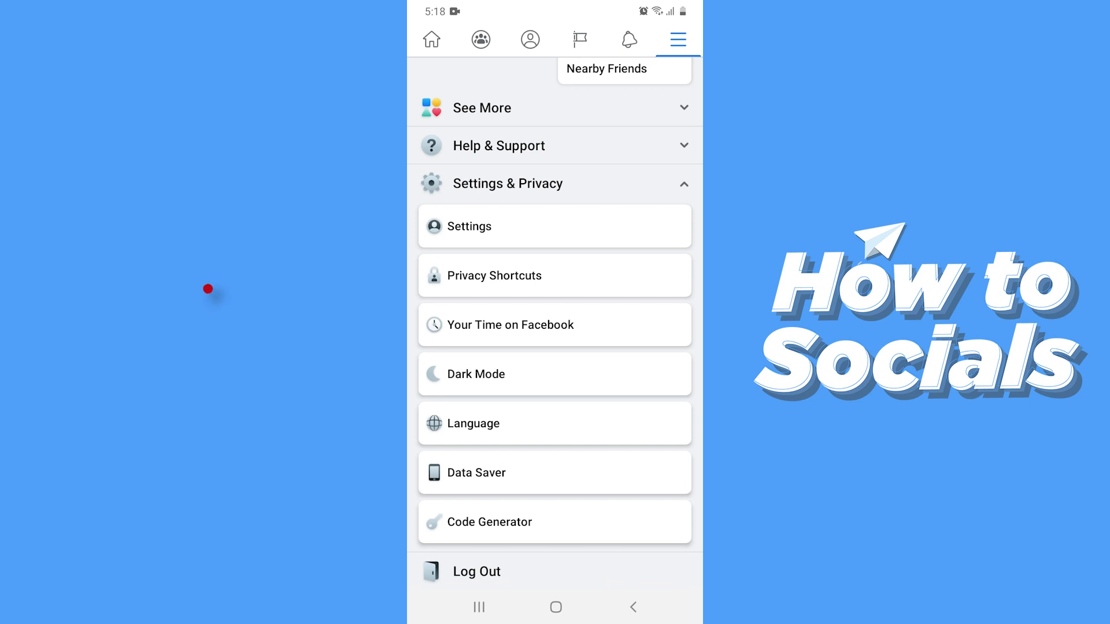
{"action": "left_click", "coordinate": [468, 226]}
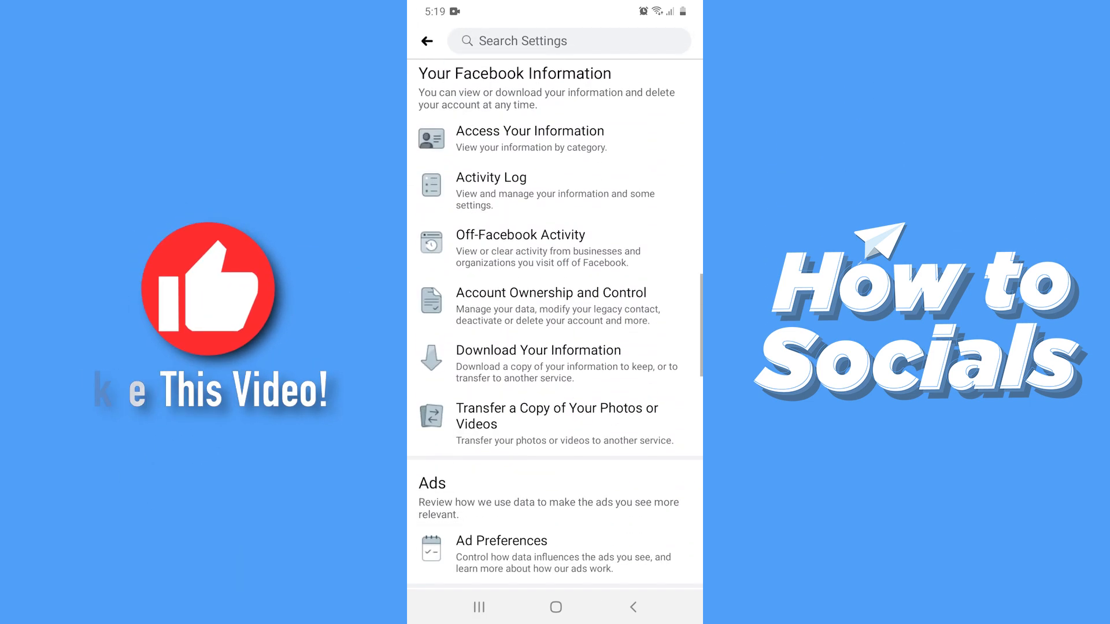
Set Media and Contacts video autoplay to Never Autoplay Videos.
{"action": "scroll", "scroll_direction": "down", "scroll_amount": 3}
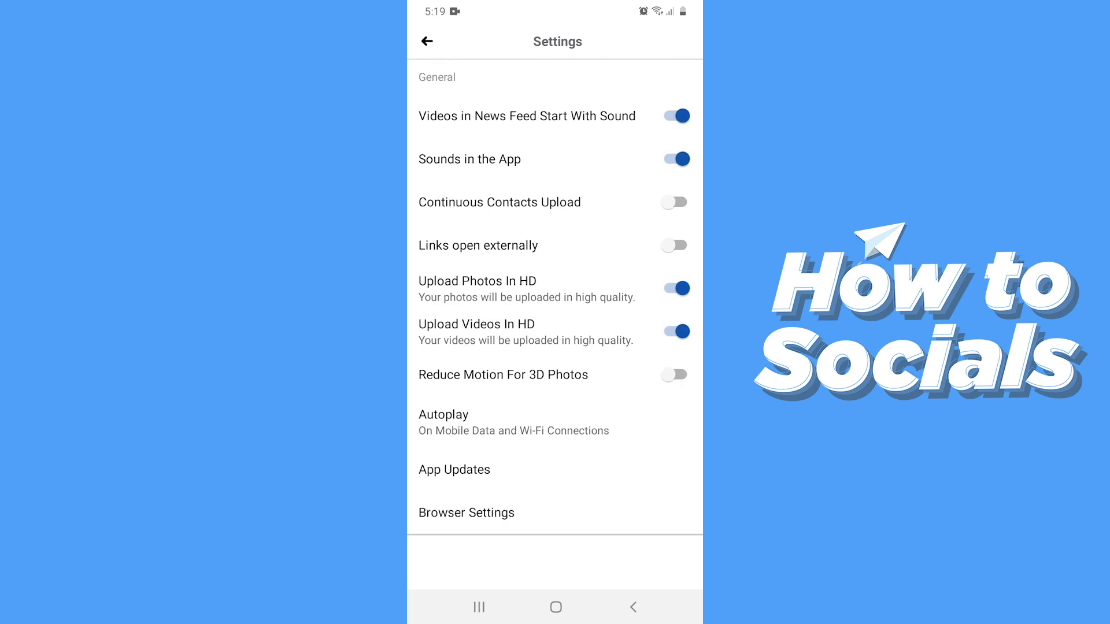
{"action": "left_click", "coordinate": [443, 414]}
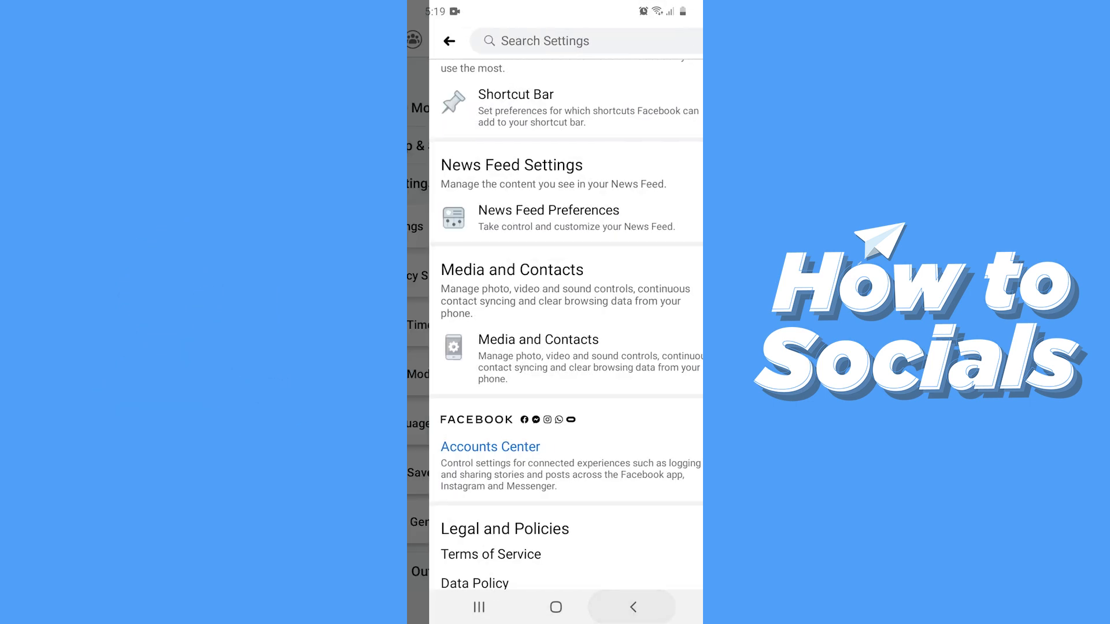
Open Videos on Watch and scroll to confirm videos show play buttons instead of autoplaying.
{"action": "left_click", "coordinate": [448, 41]}
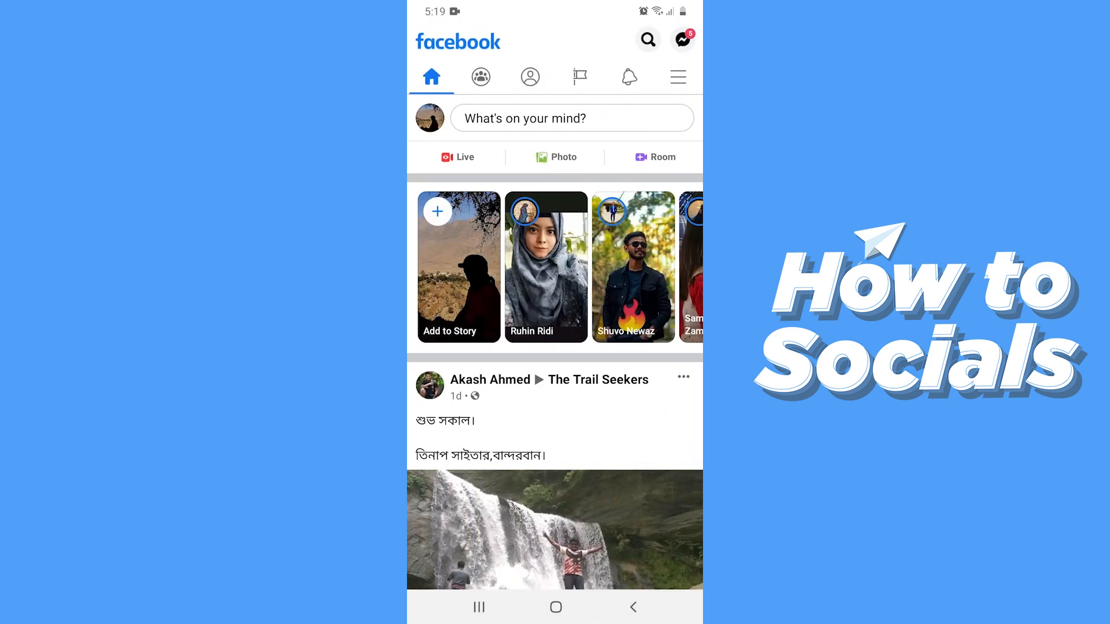
{"action": "left_click", "coordinate": [676, 76]}
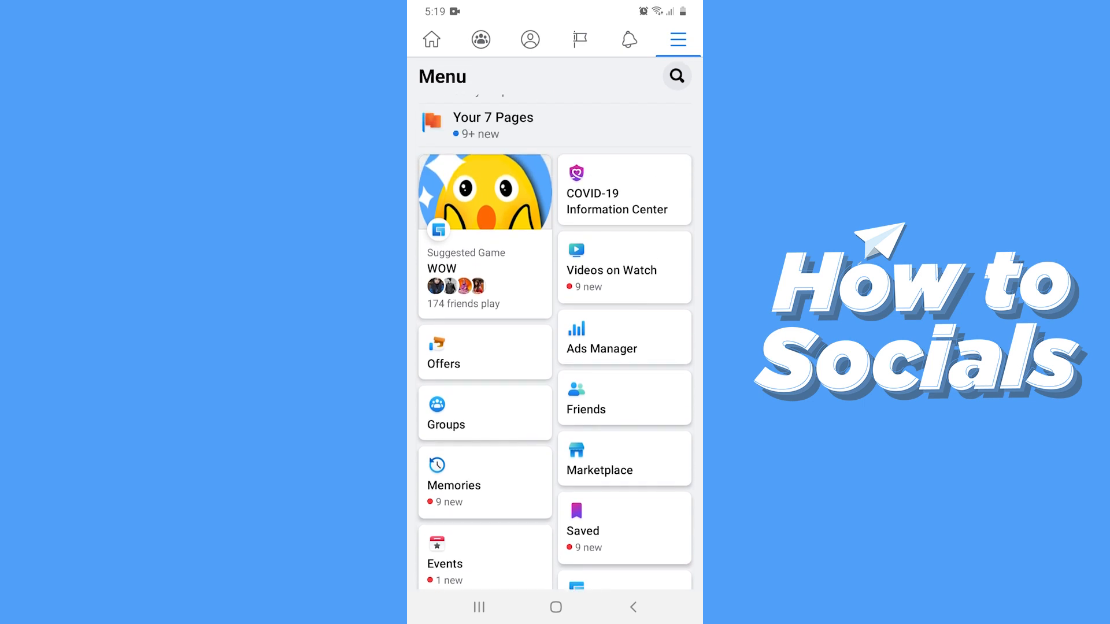
{"action": "left_click", "coordinate": [623, 267]}
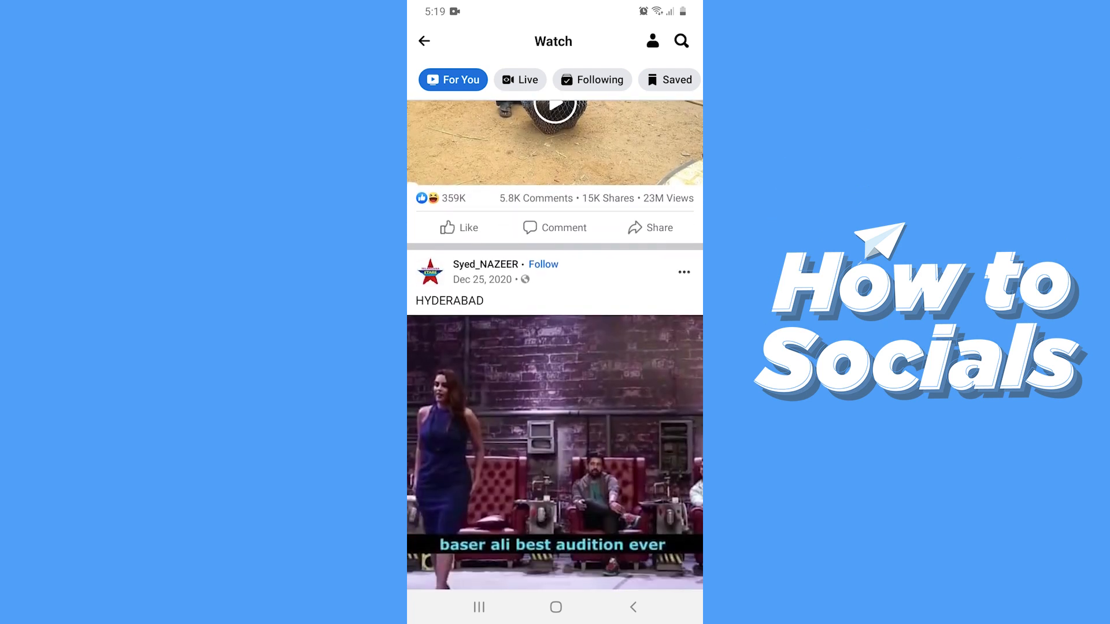
{"action": "scroll", "scroll_direction": "down", "scroll_amount": 3}
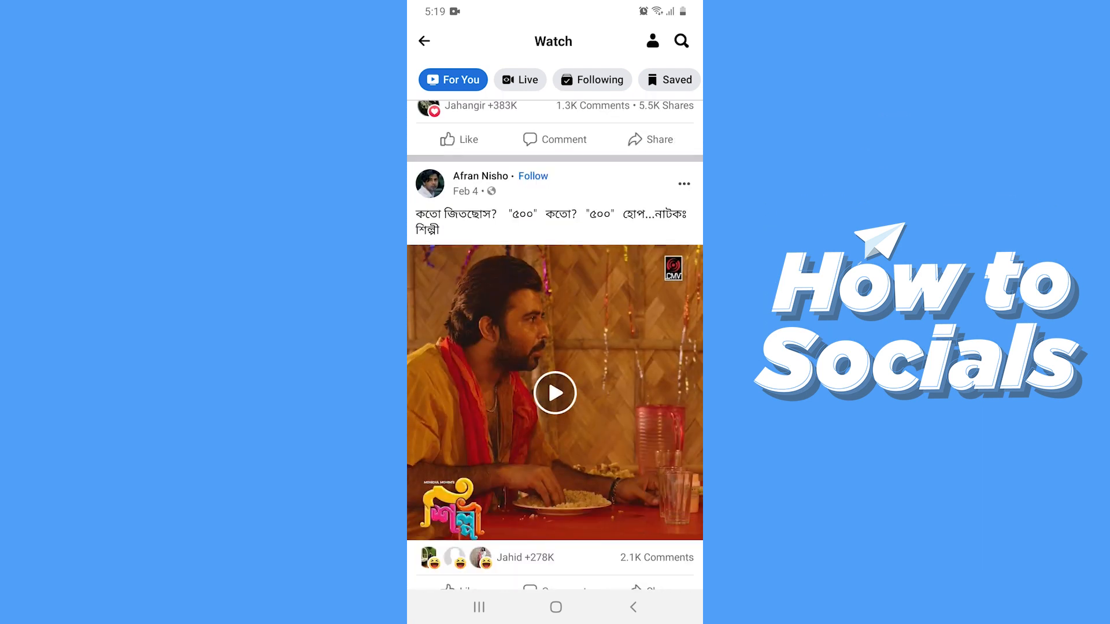